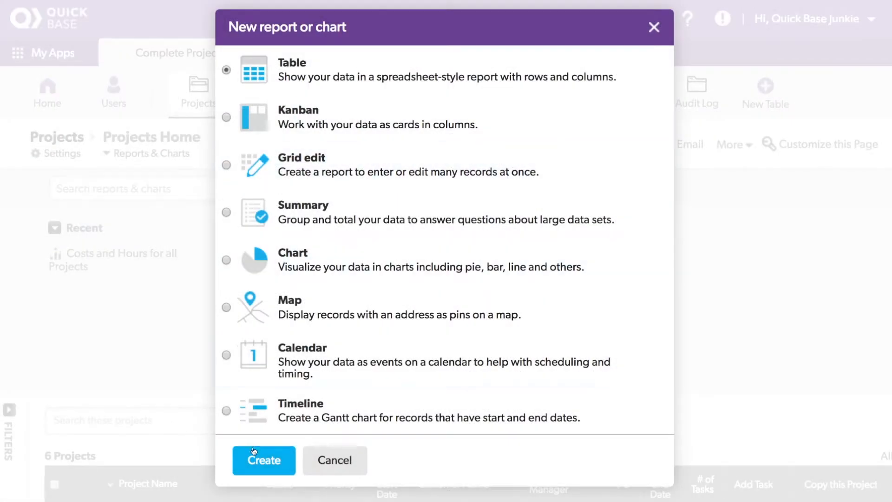
# Create a new table report for Projects and scroll to its display columns.
pyautogui.click(263, 460)
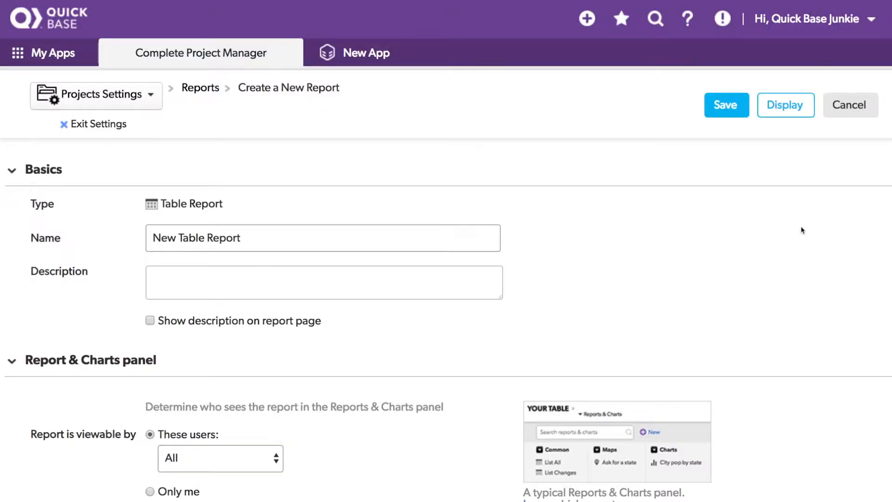
pyautogui.scroll(-3)
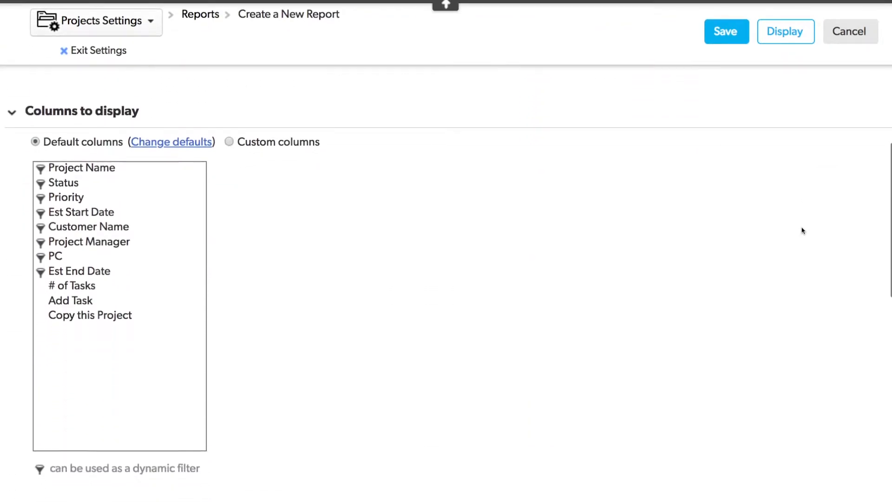
pyautogui.scroll(-3)
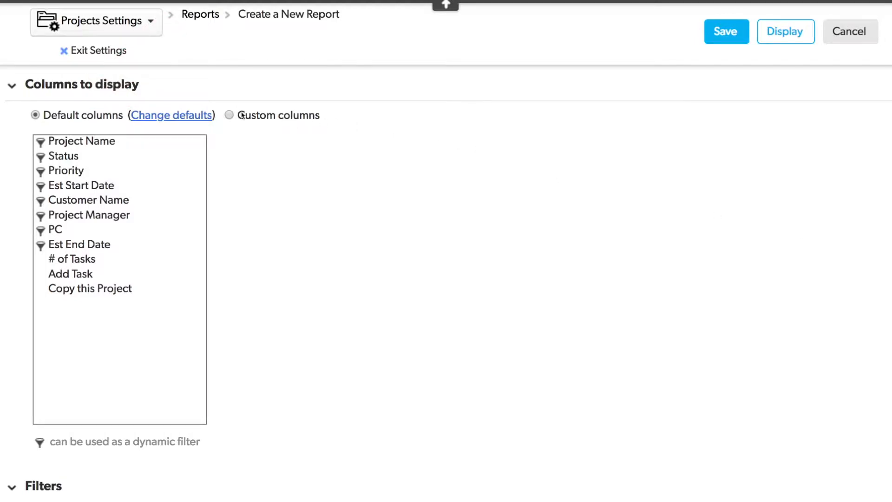
# Switch the report to custom columns filled with the current default columns, then review them.
pyautogui.click(229, 115)
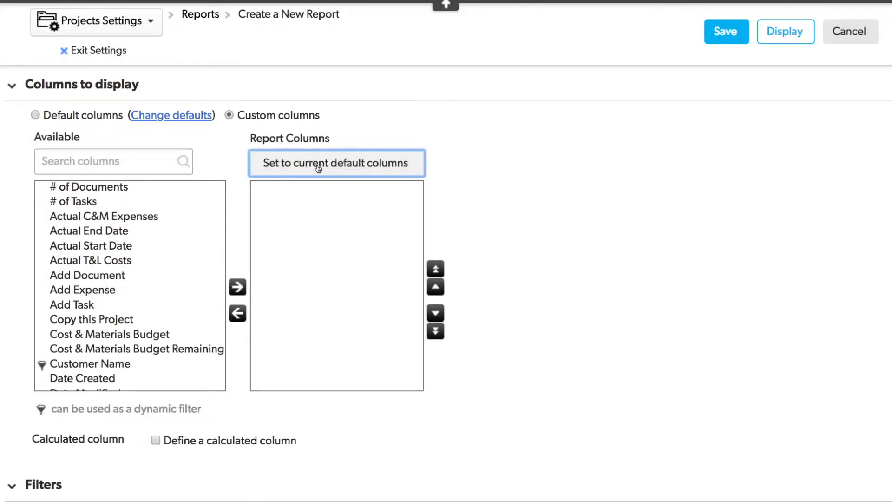
pyautogui.click(335, 162)
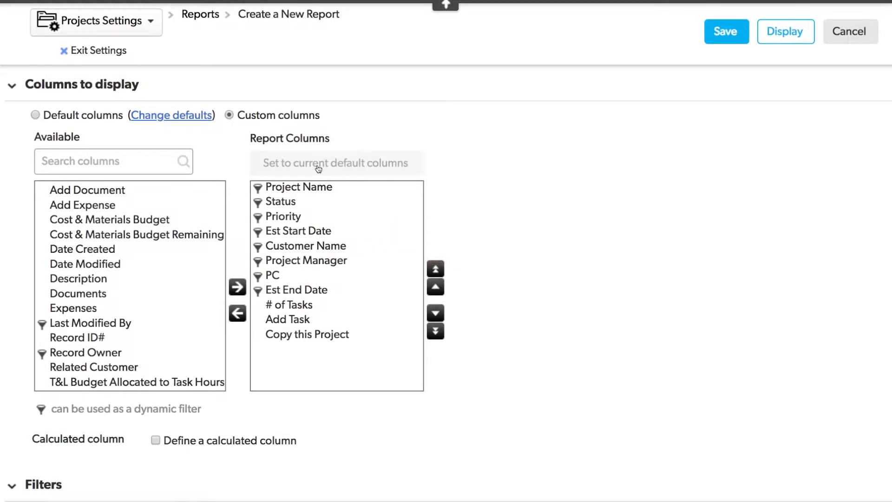
pyautogui.scroll(-3)
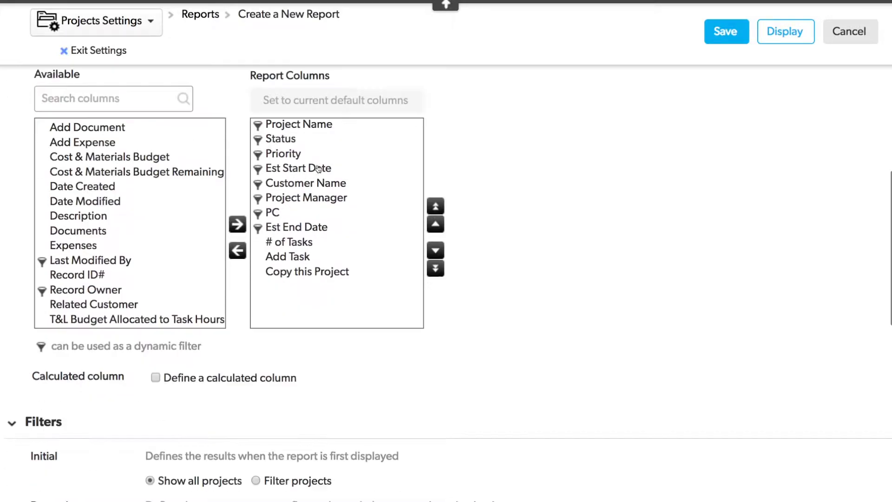
pyautogui.scroll(-3)
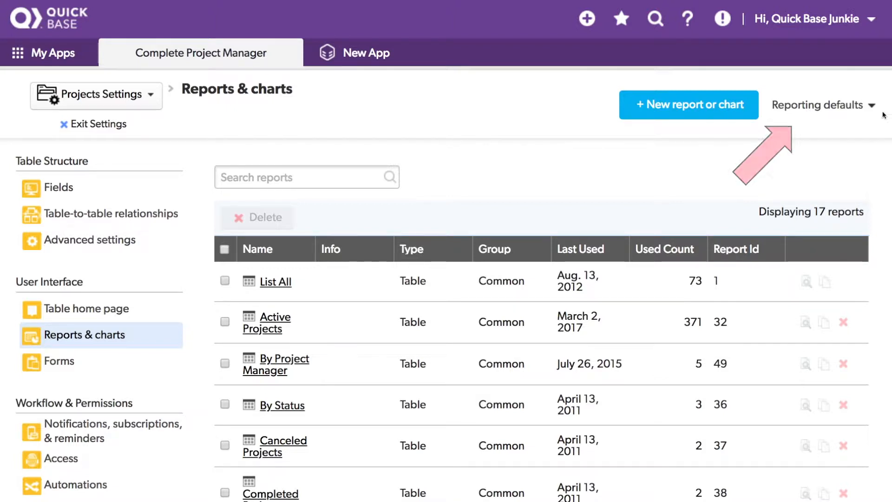
# Choose Default report settings from the Reporting defaults dropdown.
pyautogui.click(818, 104)
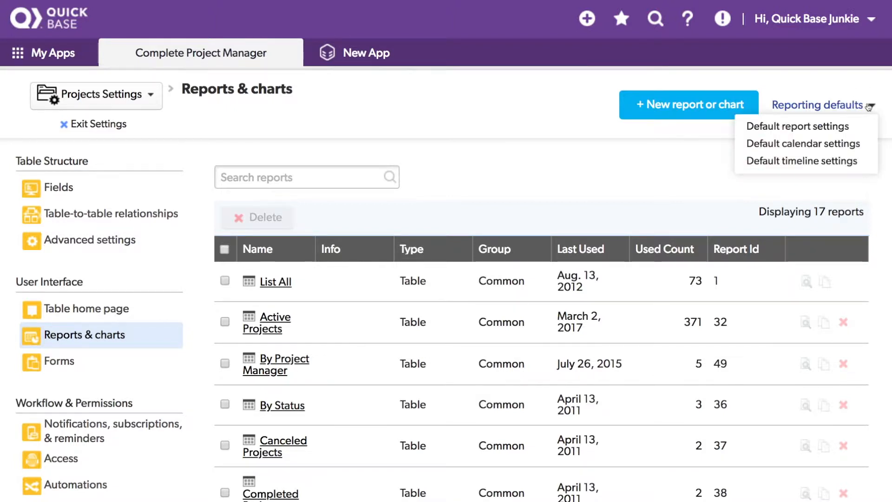
pyautogui.click(798, 126)
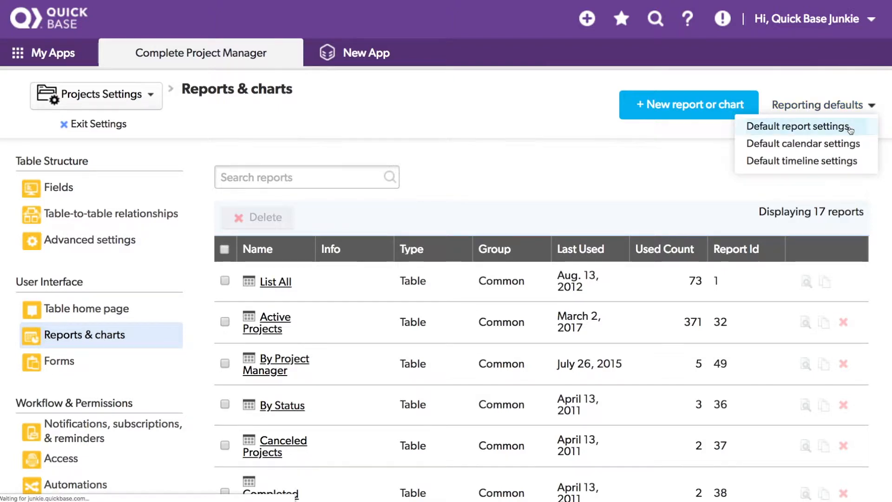
pyautogui.click(798, 126)
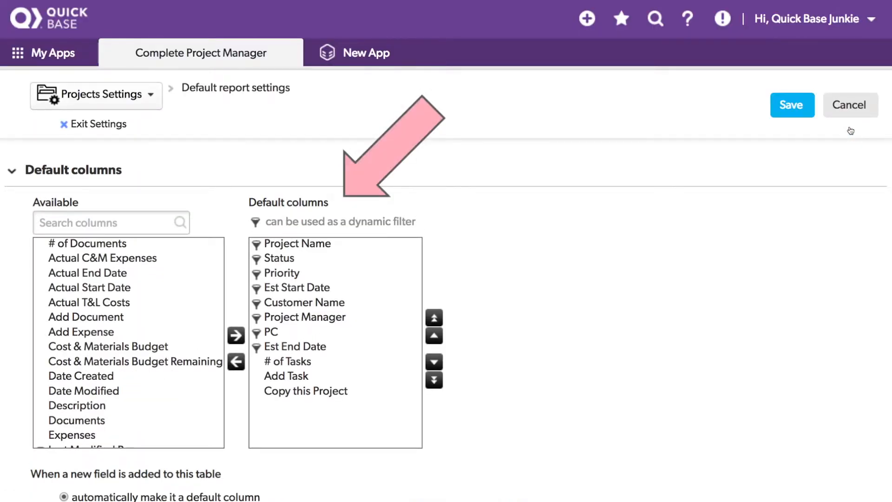
# Add Total Project Costs to the default columns; remove Copy this Project and # of Tasks.
pyautogui.scroll(-3)
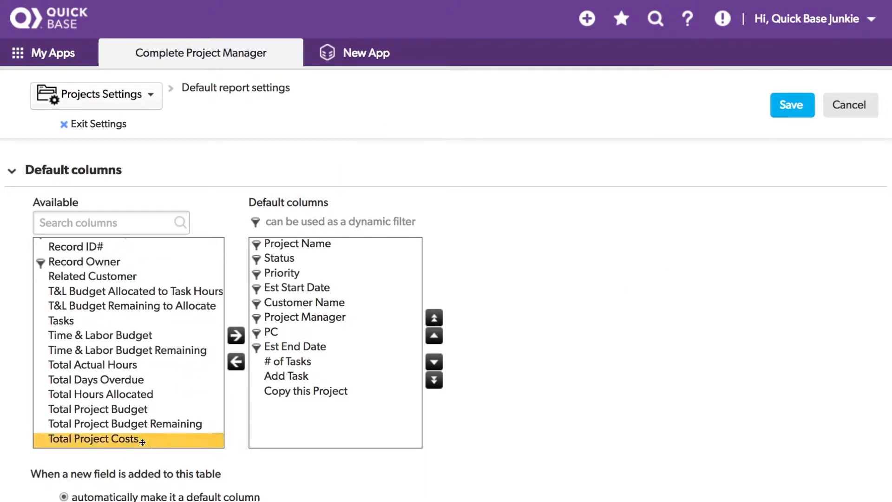
pyautogui.click(236, 335)
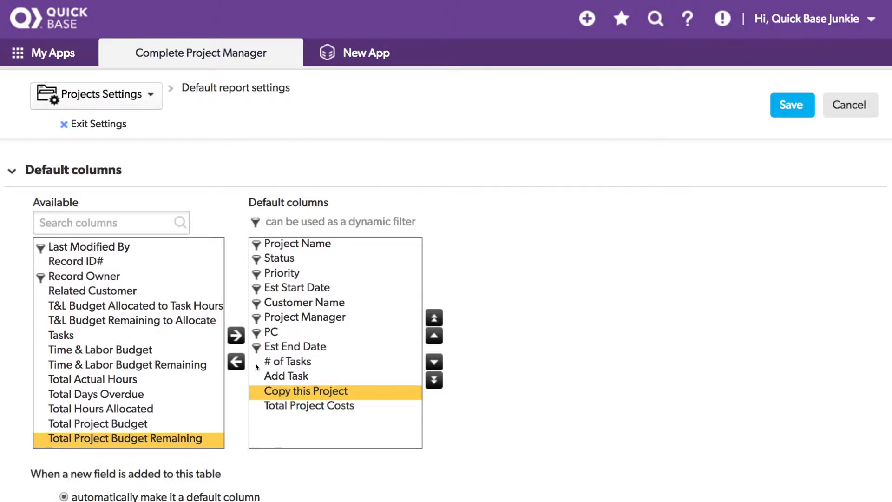
pyautogui.click(236, 362)
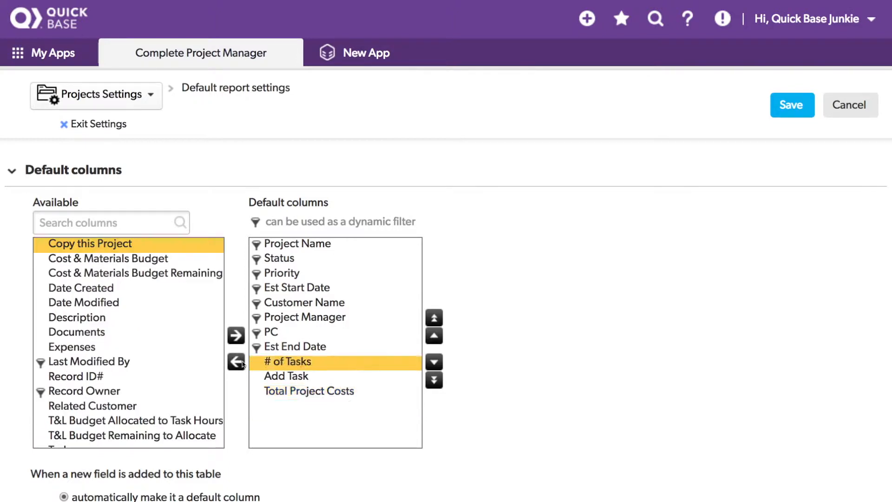
pyautogui.click(236, 362)
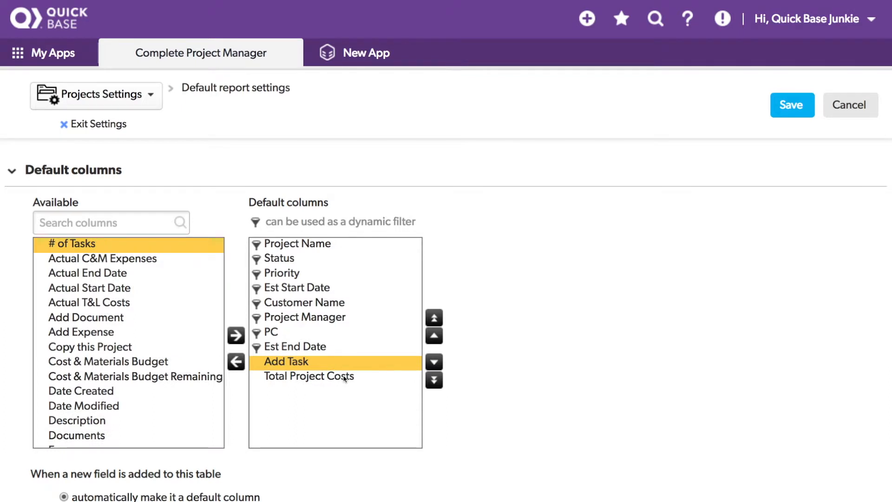
# Move Total Project Costs up to sit directly after Project Name.
pyautogui.click(434, 335)
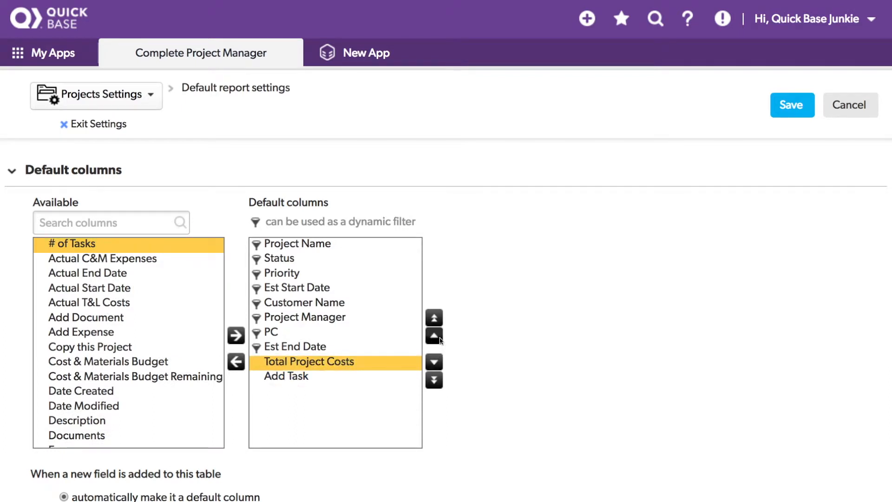
pyautogui.click(434, 317)
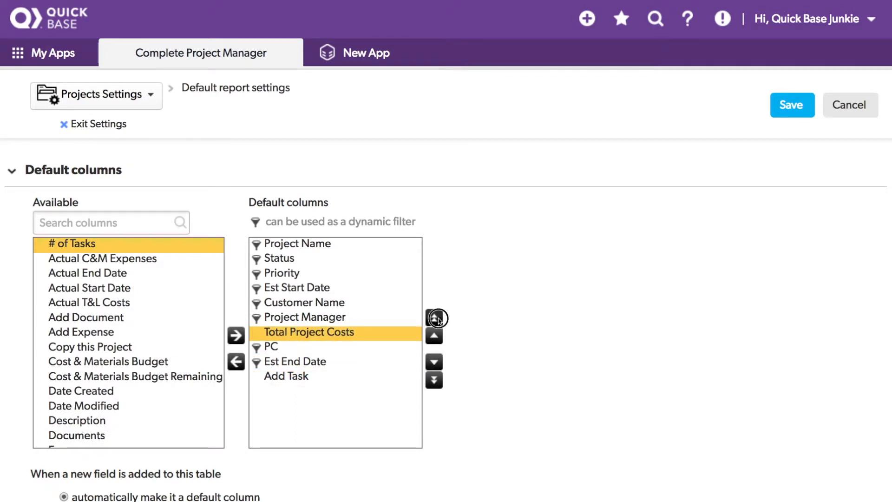
pyautogui.click(433, 318)
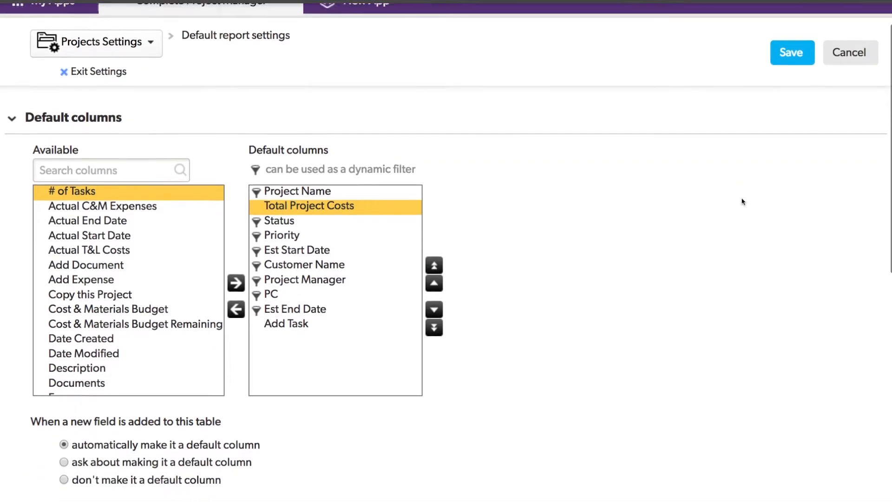